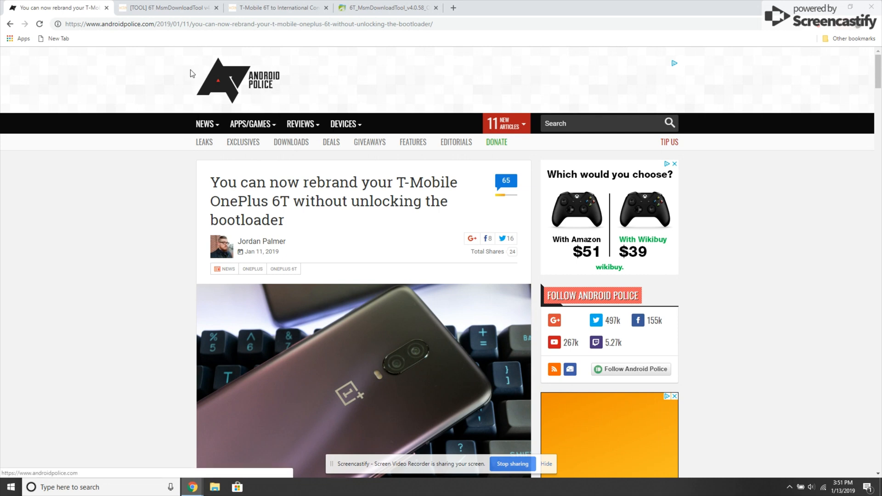
- Scroll the 6T rebranding article down to its twelve-step instruction list
{"action": "scroll", "scroll_direction": "down", "scroll_amount": 3}
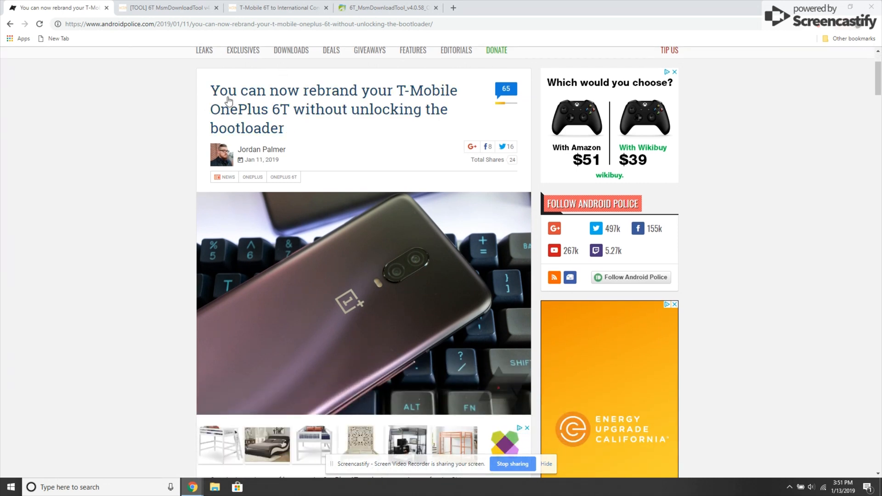
{"action": "mouse_move", "coordinate": [276, 120]}
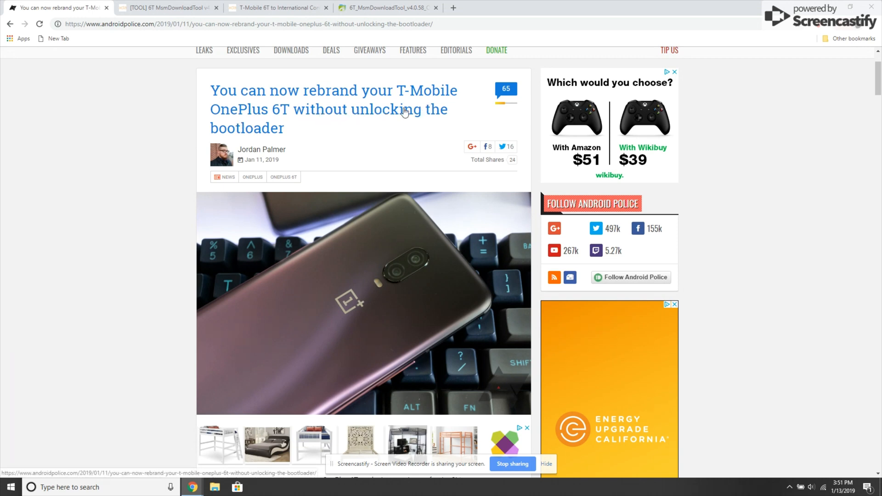
{"action": "mouse_move", "coordinate": [295, 101]}
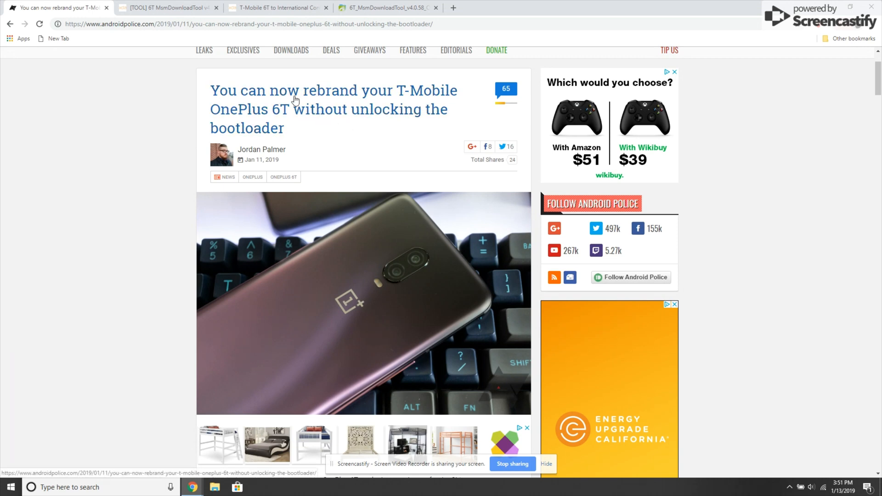
{"action": "scroll", "scroll_direction": "down", "scroll_amount": 3}
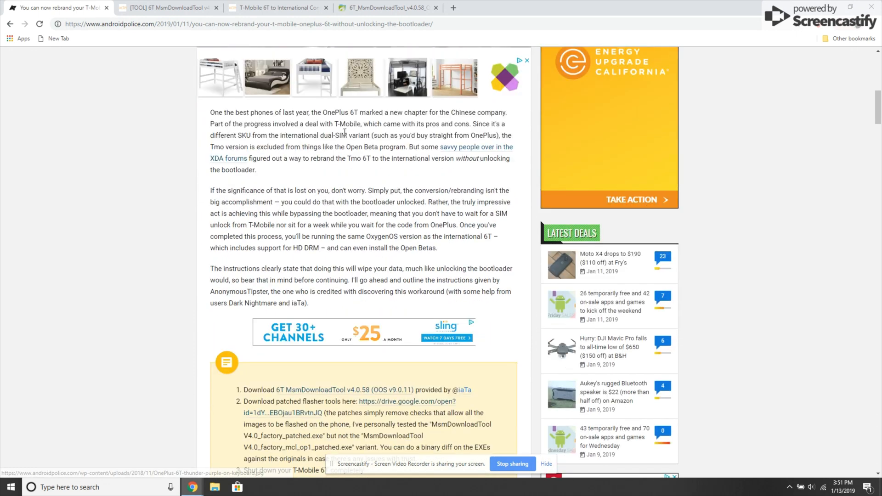
{"action": "mouse_move", "coordinate": [489, 153]}
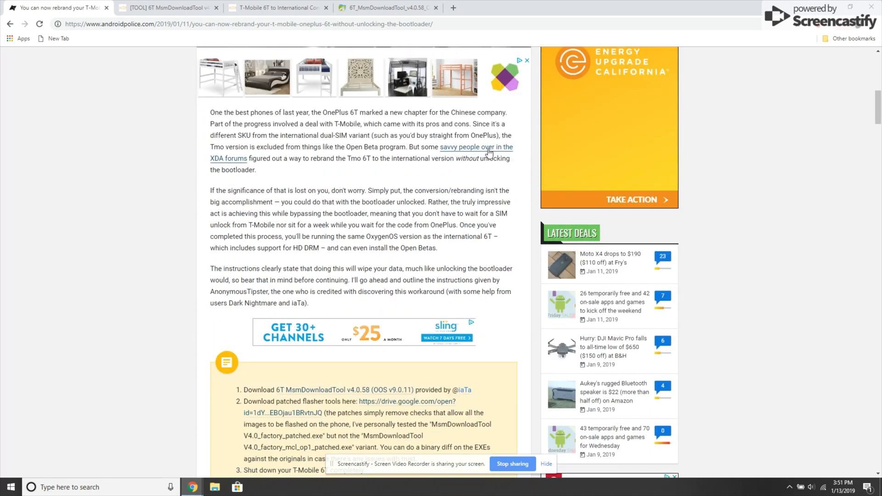
{"action": "mouse_move", "coordinate": [242, 167]}
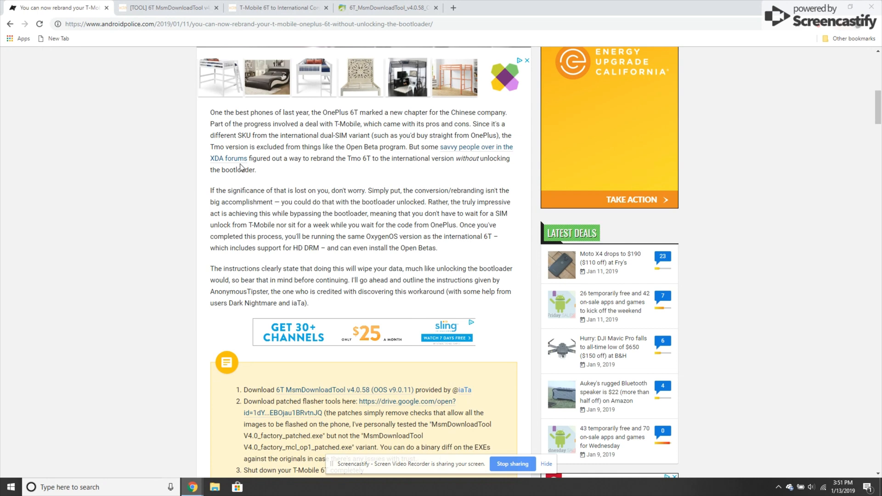
{"action": "scroll", "scroll_direction": "down", "scroll_amount": 3}
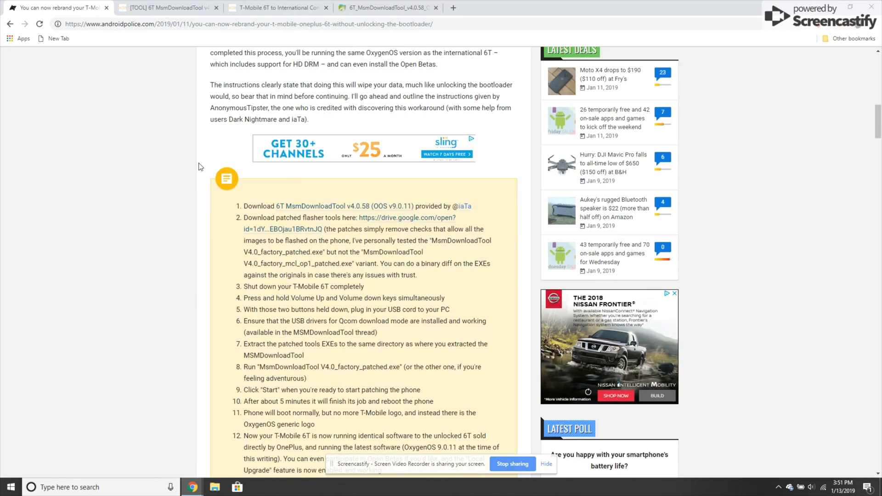
{"action": "scroll", "scroll_direction": "down", "scroll_amount": 3}
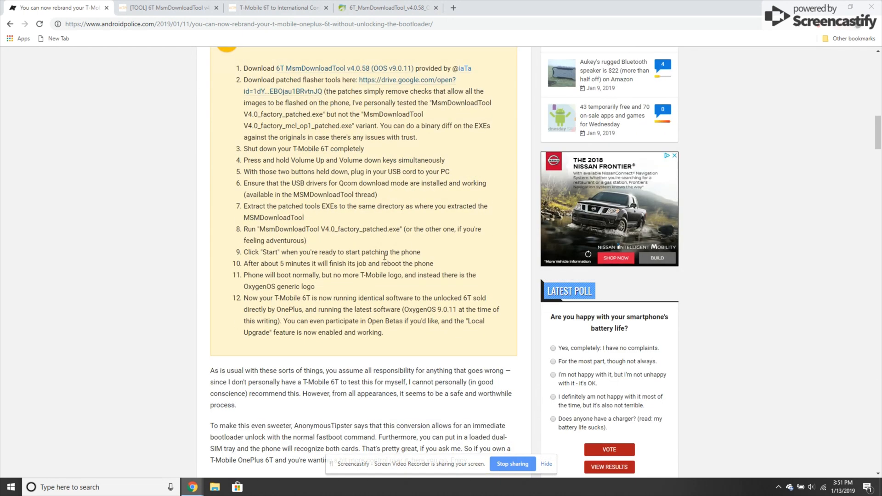
{"action": "scroll", "scroll_direction": "up", "scroll_amount": 3}
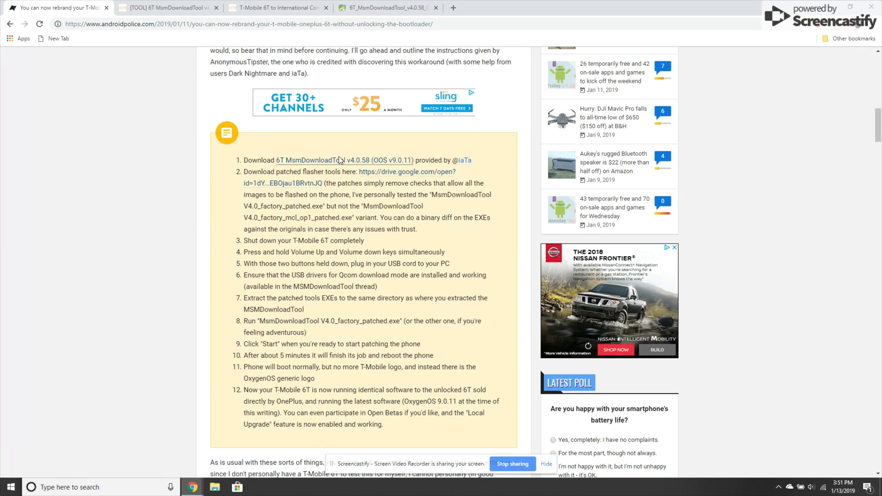
{"action": "mouse_move", "coordinate": [357, 169]}
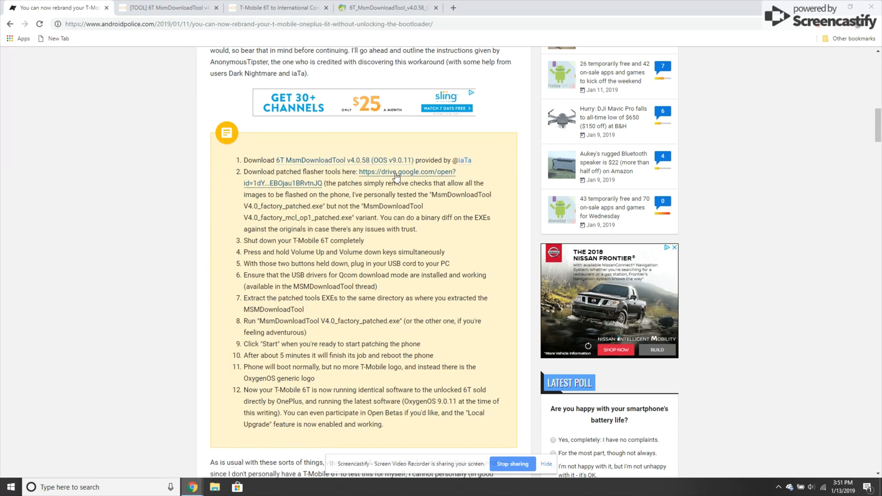
{"action": "mouse_move", "coordinate": [254, 191]}
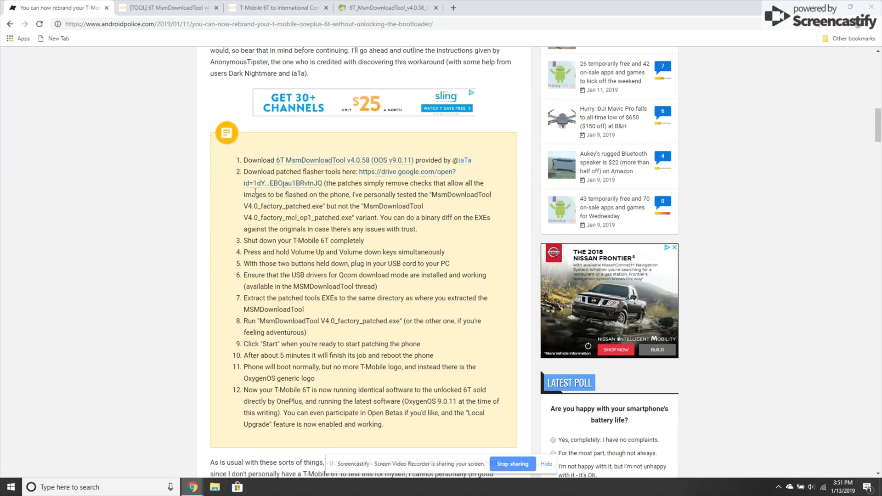
{"action": "mouse_move", "coordinate": [408, 180]}
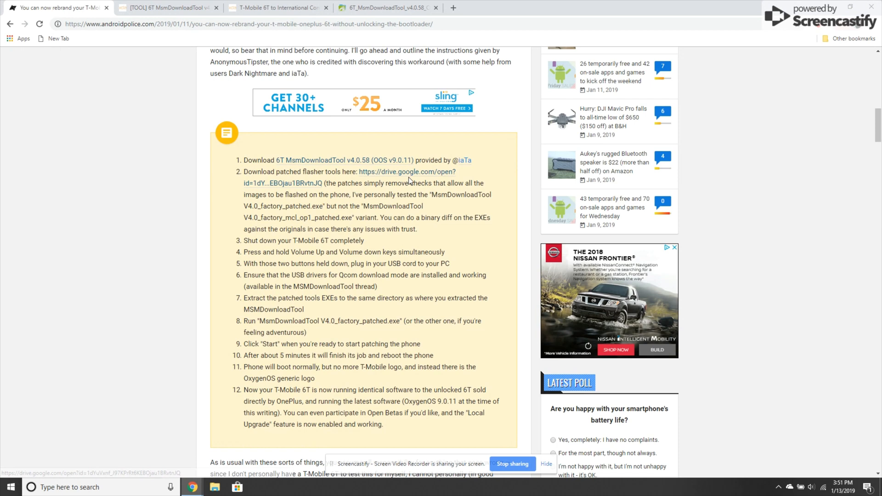
{"action": "mouse_move", "coordinate": [333, 168]}
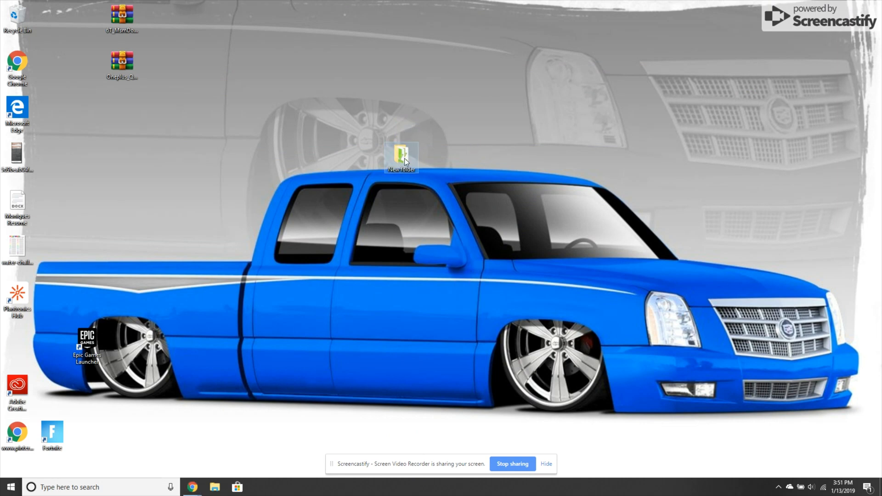
- Open the desktop's New folder and select MsmDownloadTool V4.0_factory_patched
{"action": "double_click", "coordinate": [401, 157]}
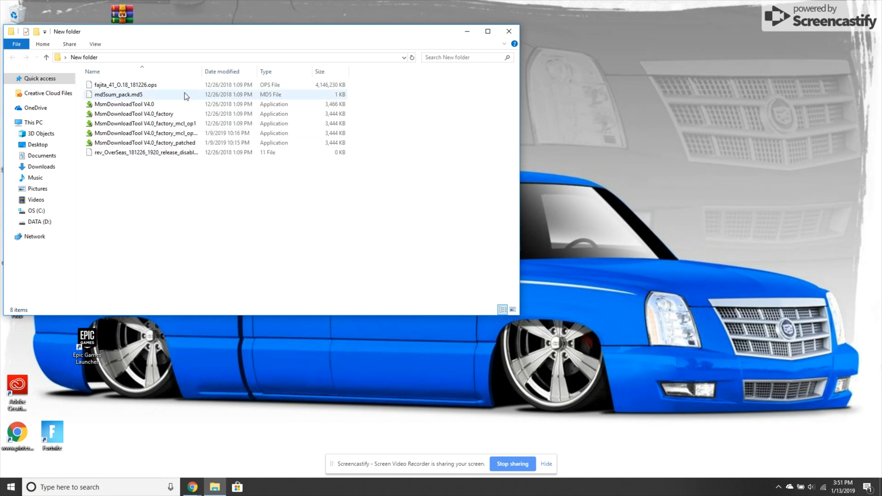
{"action": "mouse_move", "coordinate": [197, 144]}
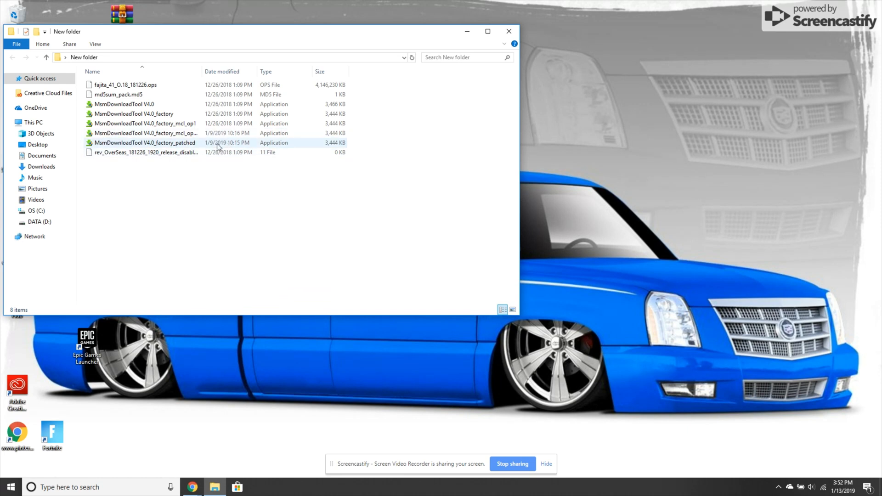
{"action": "mouse_move", "coordinate": [197, 145]}
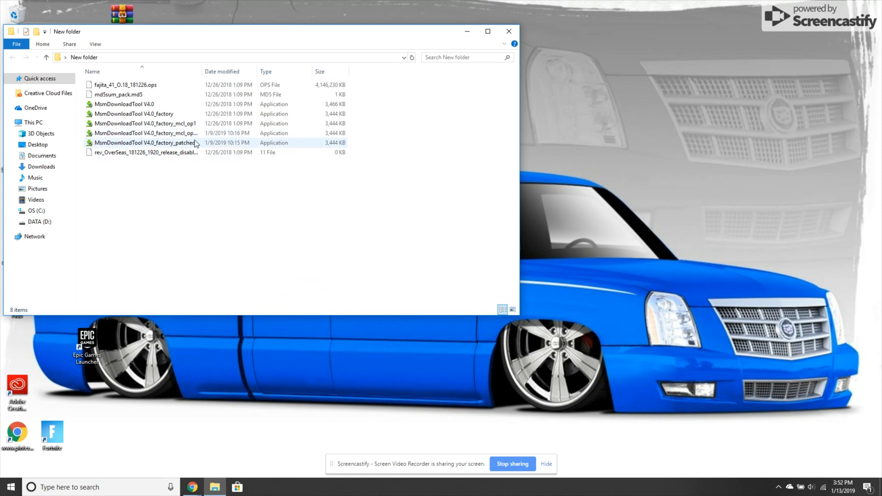
{"action": "left_click", "coordinate": [353, 221]}
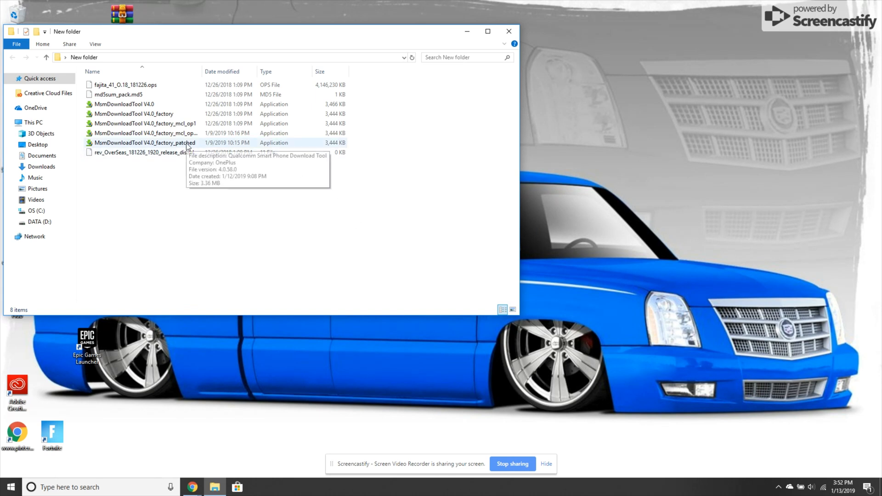
{"action": "left_click", "coordinate": [145, 142]}
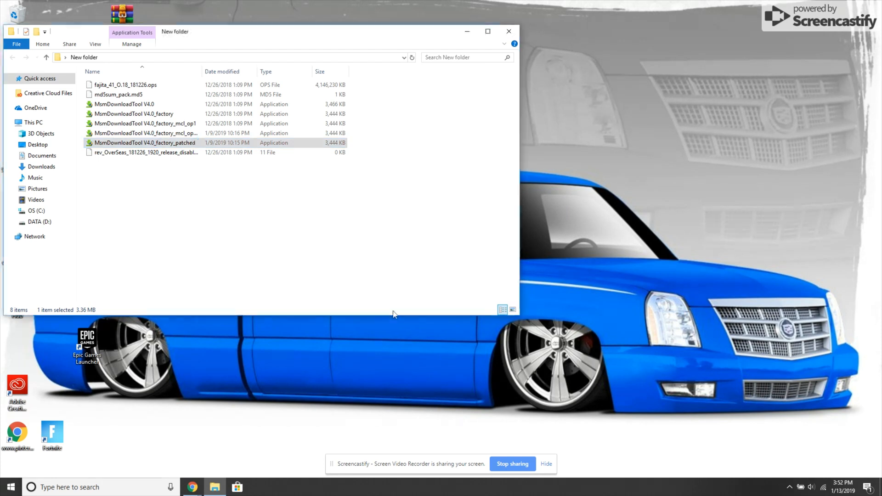
{"action": "double_click", "coordinate": [144, 143]}
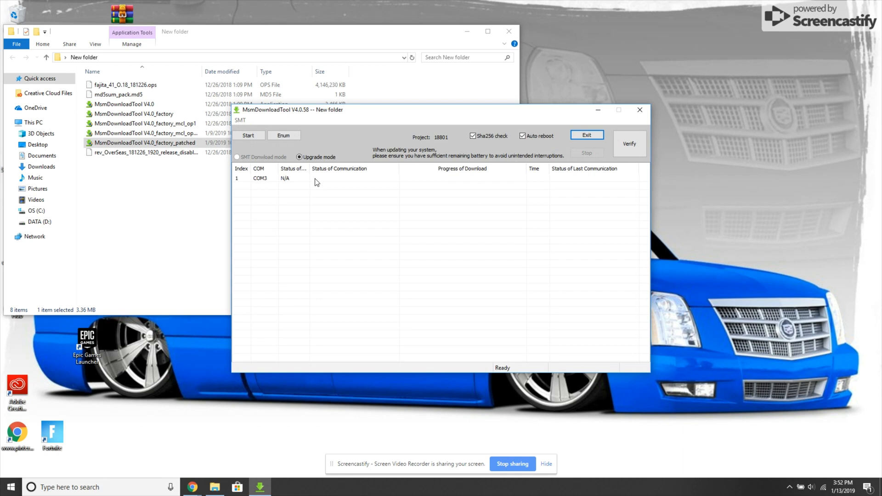
{"action": "mouse_move", "coordinate": [380, 180]}
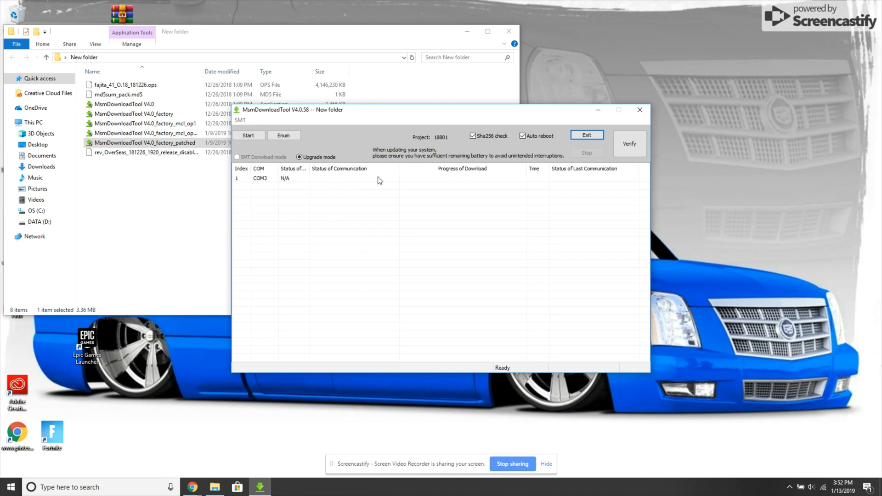
{"action": "mouse_move", "coordinate": [497, 177]}
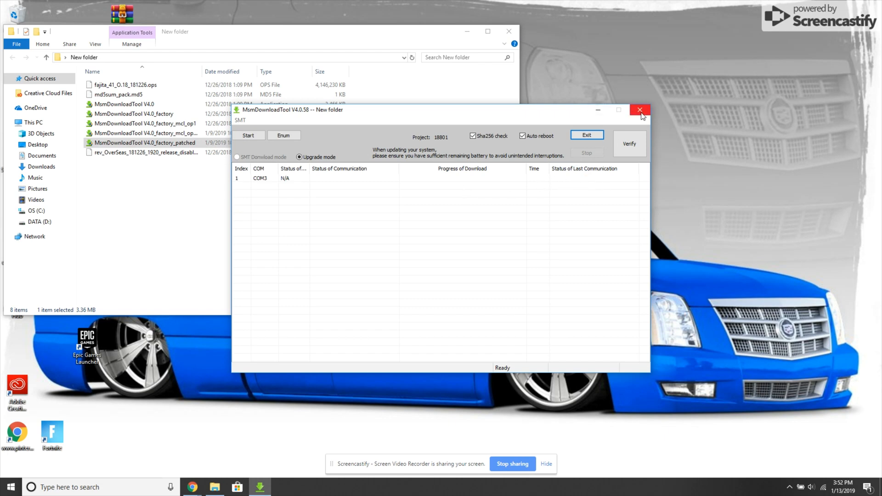
{"action": "left_click", "coordinate": [640, 110]}
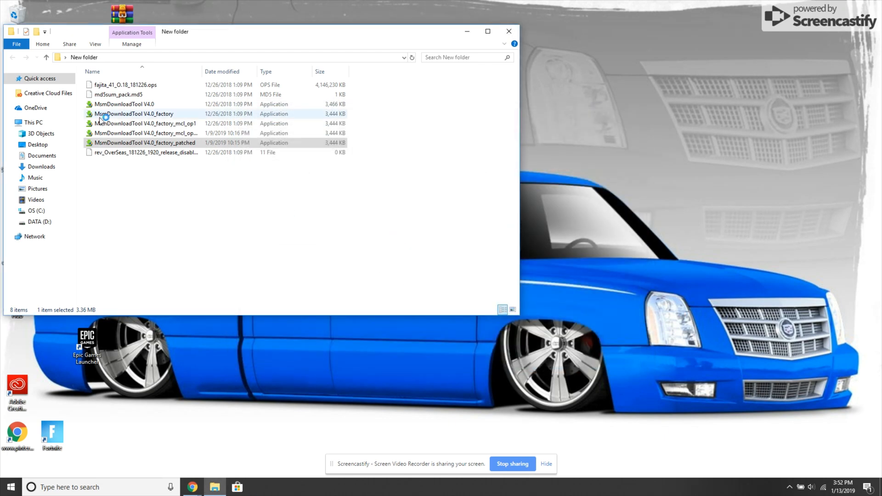
{"action": "left_click", "coordinate": [145, 142]}
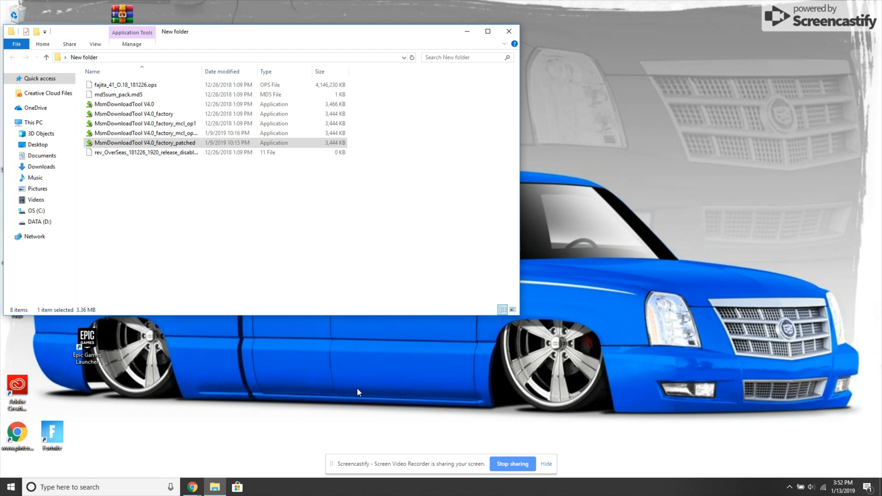
{"action": "mouse_move", "coordinate": [292, 54]}
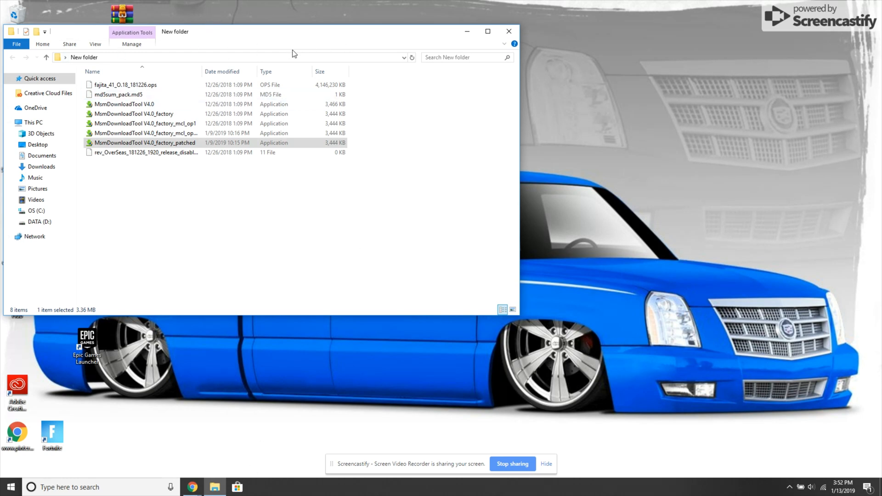
{"action": "left_click", "coordinate": [508, 31]}
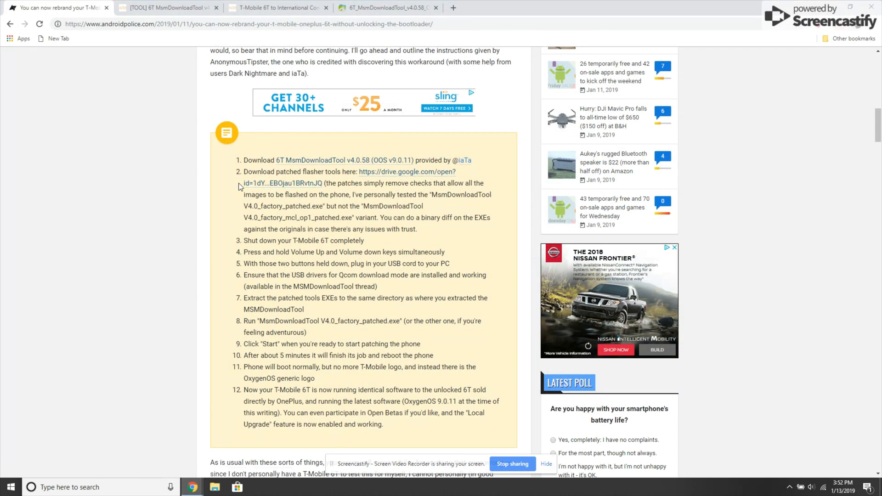
{"action": "mouse_move", "coordinate": [340, 192]}
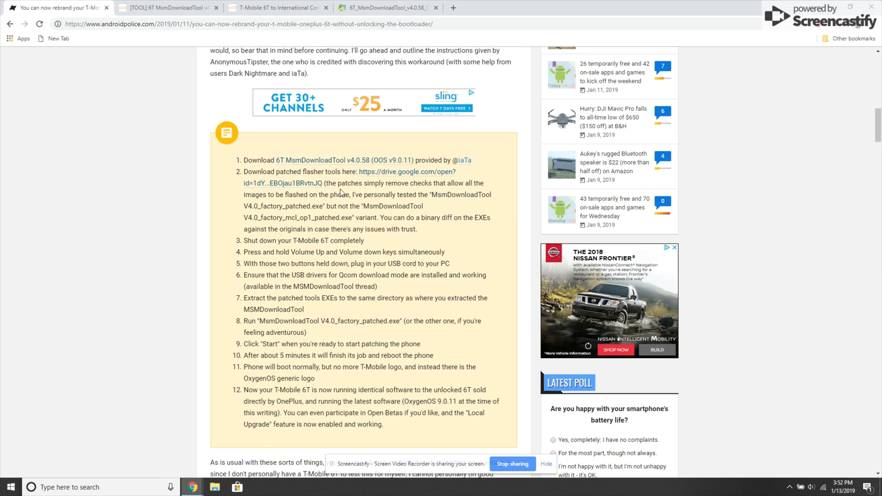
{"action": "mouse_move", "coordinate": [347, 312]}
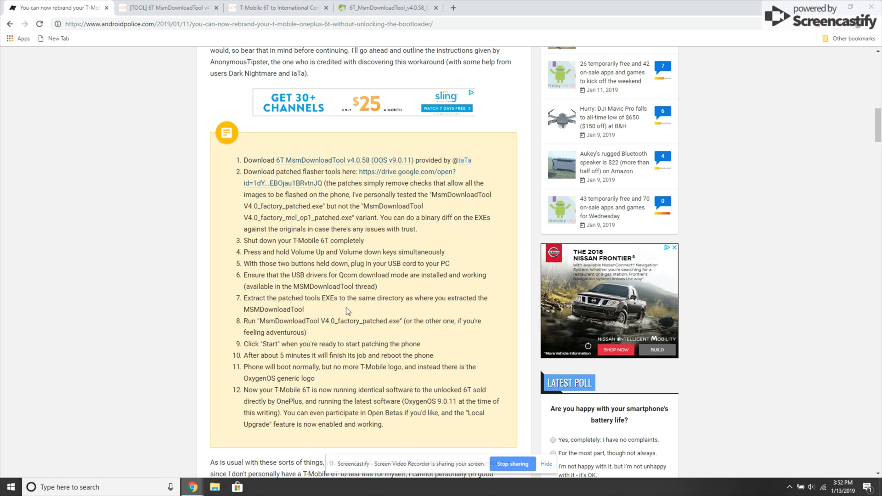
{"action": "mouse_move", "coordinate": [678, 433]}
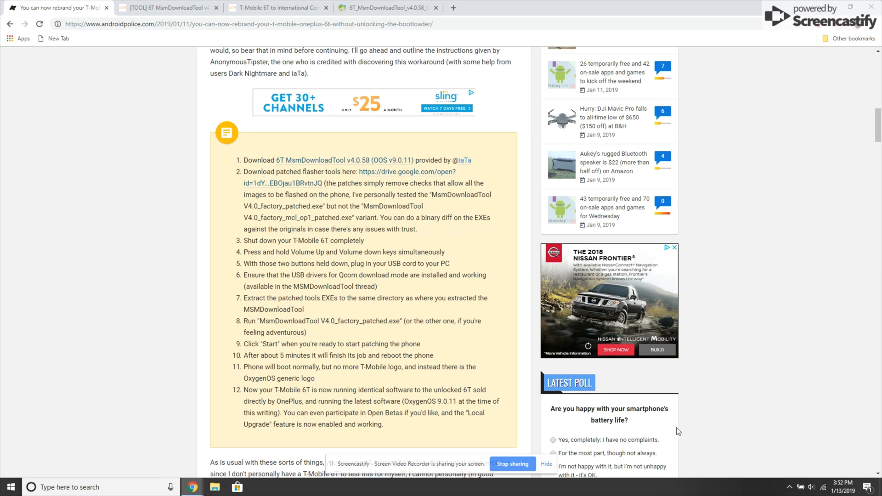
{"action": "mouse_move", "coordinate": [861, 469]}
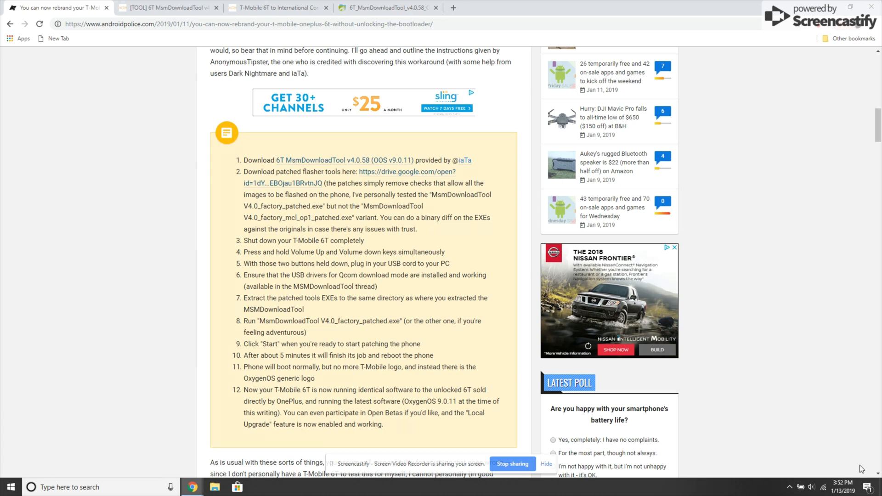
{"action": "mouse_move", "coordinate": [533, 383]}
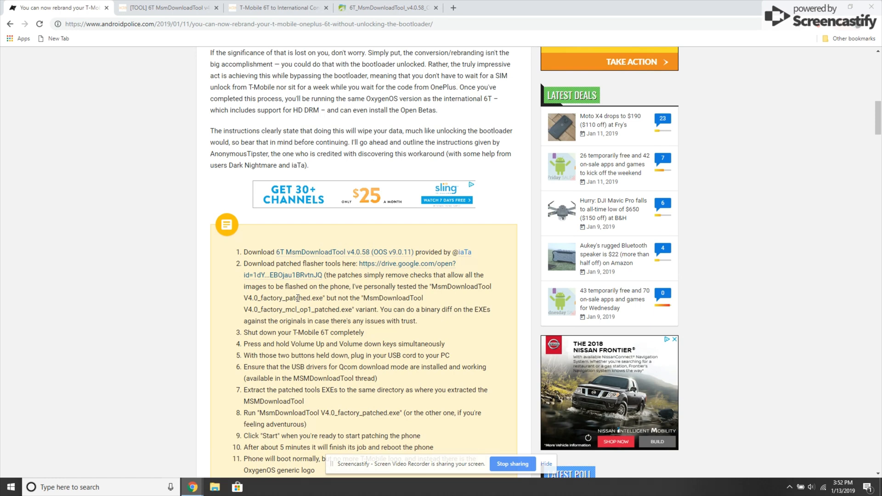
{"action": "scroll", "scroll_direction": "down", "scroll_amount": 3}
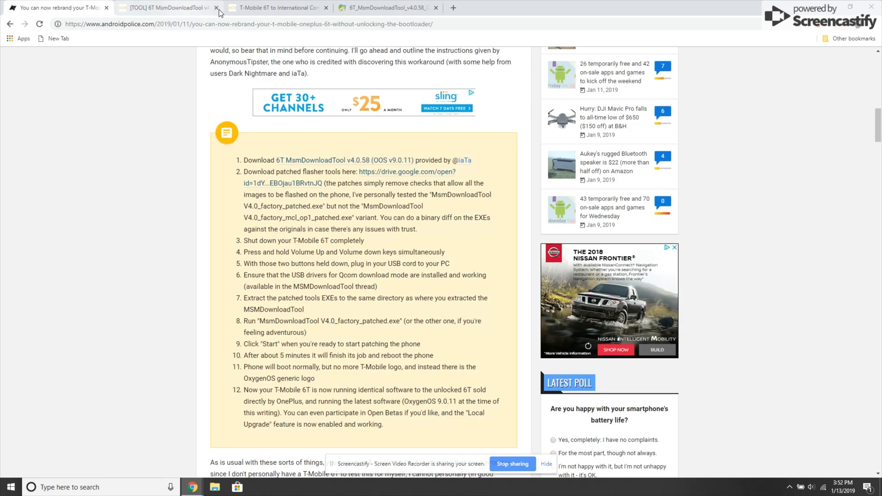
- From the MsmDownloadTool v4.0.58 thread, open the T-Mobile 6T international conversion thread
{"action": "left_click", "coordinate": [167, 8]}
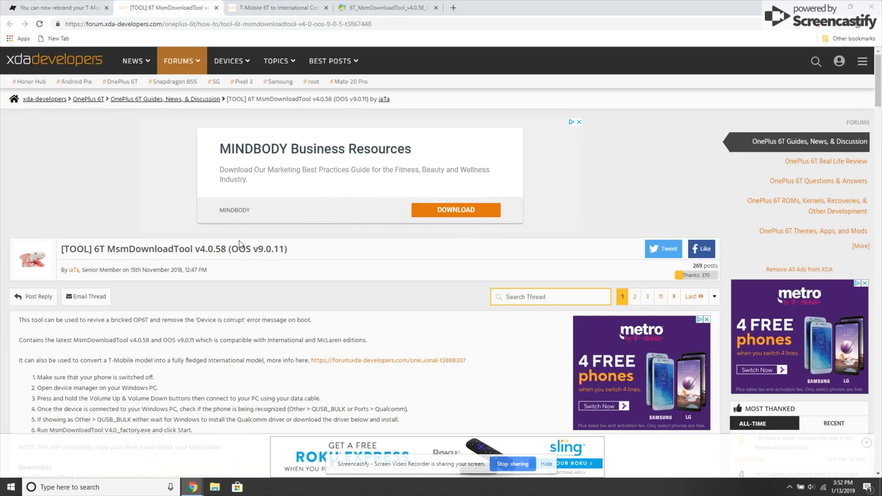
{"action": "scroll", "scroll_direction": "down", "scroll_amount": 3}
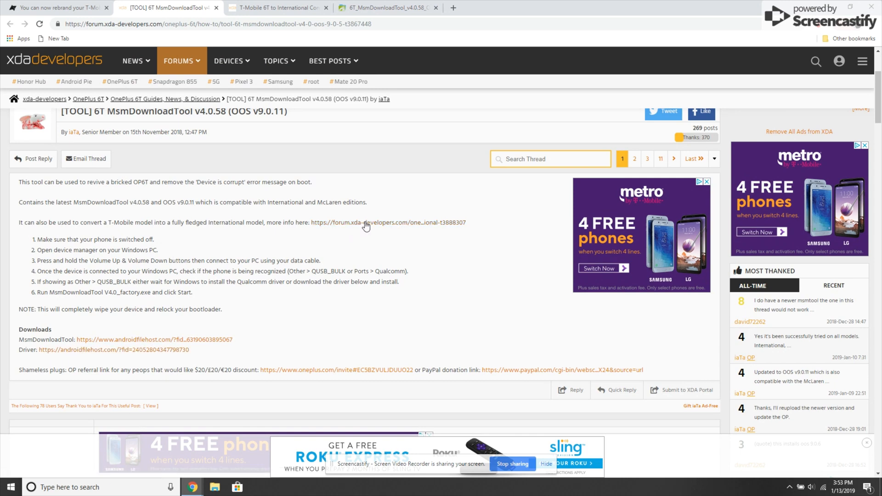
{"action": "left_click", "coordinate": [387, 223]}
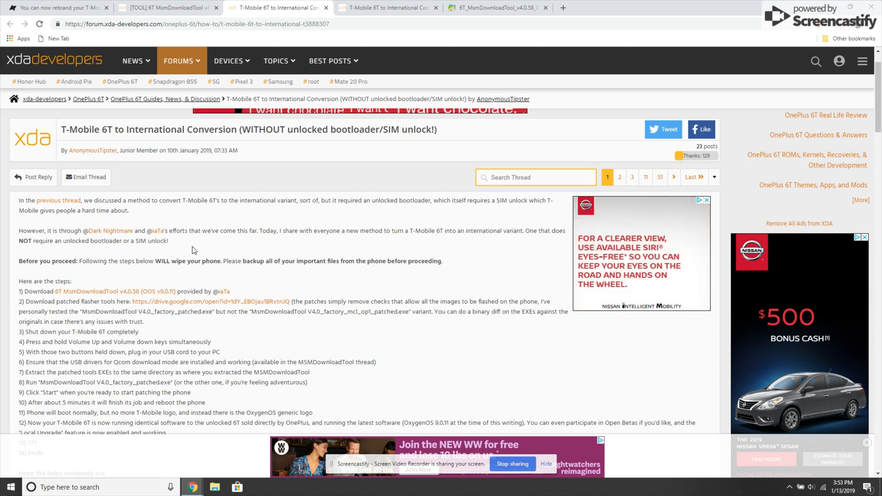
- Return to the MsmDownloadTool thread at its Downloads section
{"action": "scroll", "scroll_direction": "down", "scroll_amount": 3}
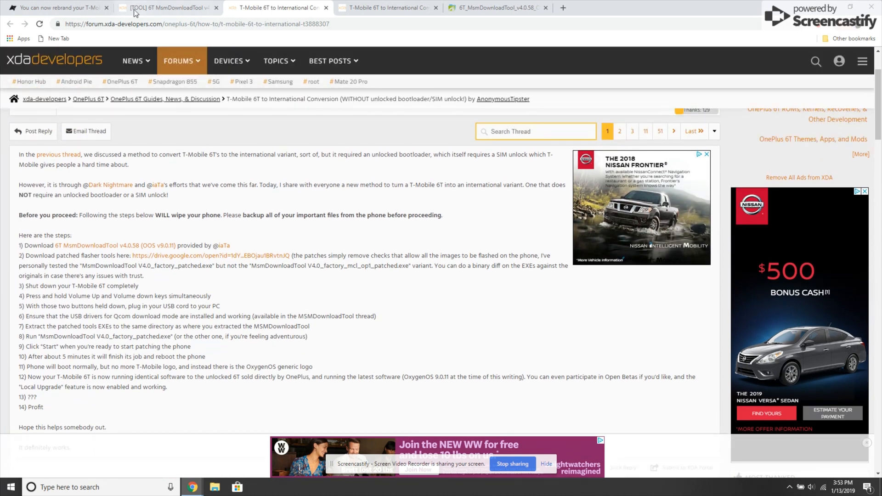
{"action": "left_click", "coordinate": [167, 7]}
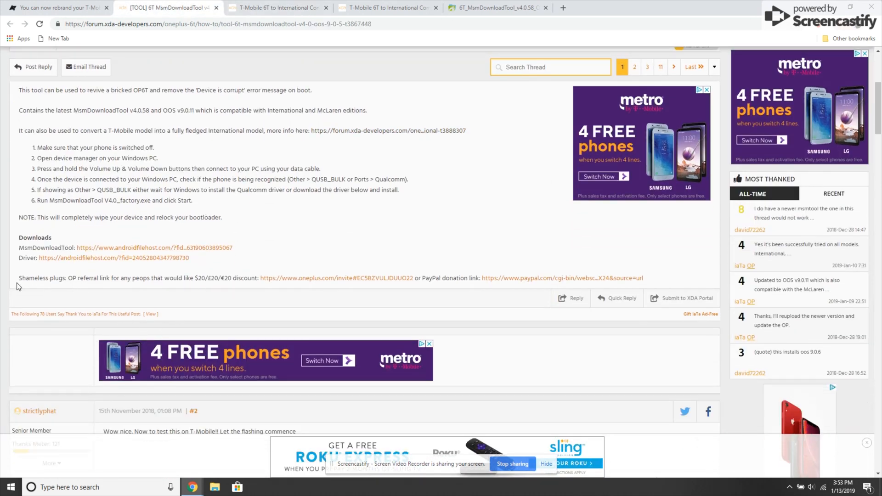
{"action": "mouse_move", "coordinate": [204, 289]}
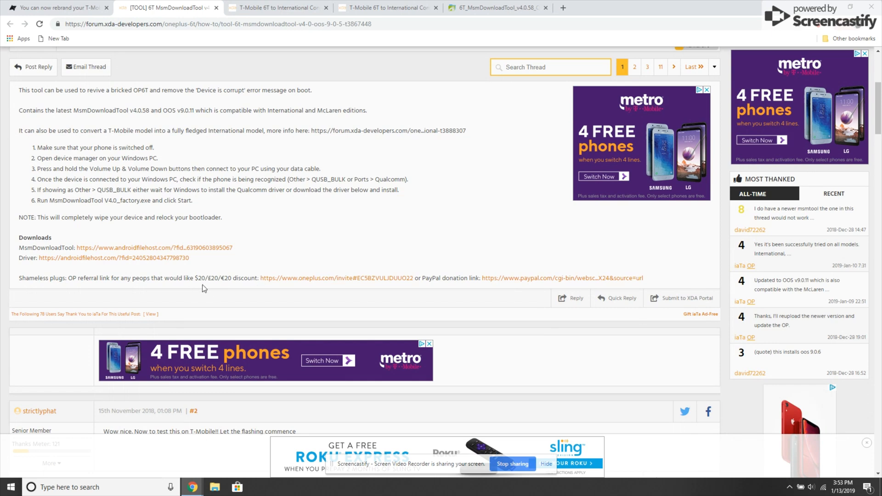
{"action": "mouse_move", "coordinate": [280, 289]}
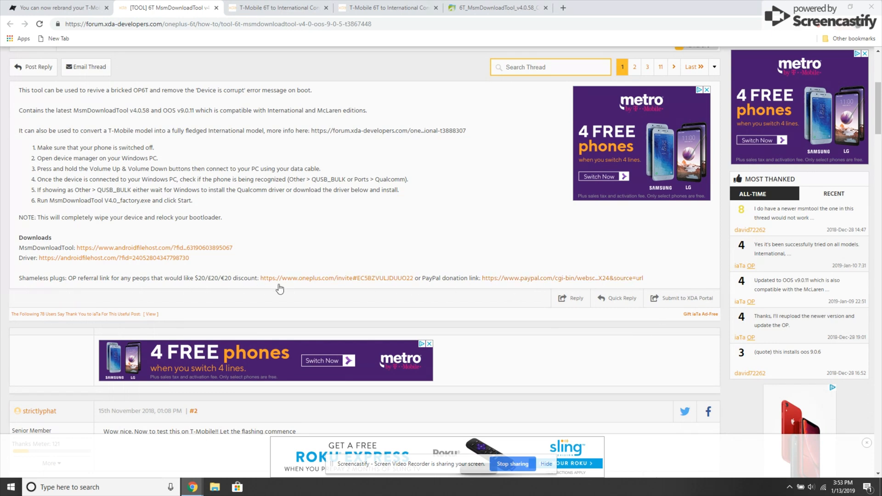
{"action": "mouse_move", "coordinate": [406, 320]}
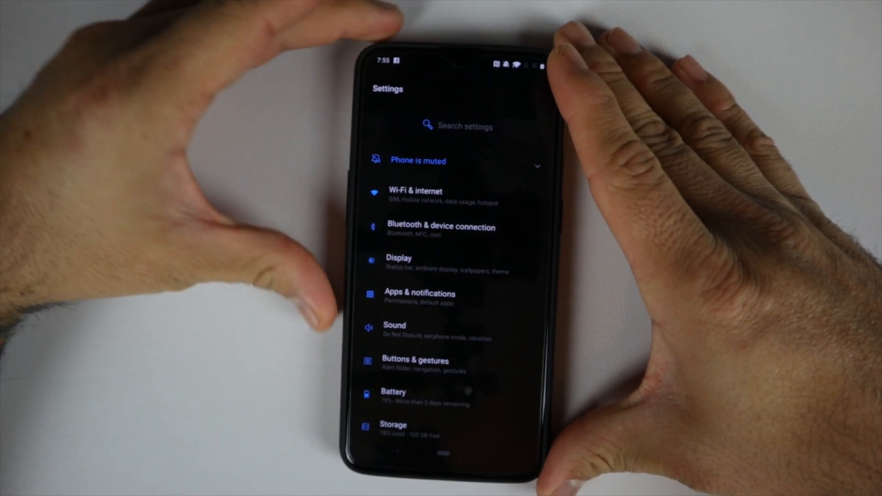
- View About phone build ONEPLUS A6013_34_181226, then go back to the home screen
{"action": "scroll", "scroll_direction": "down", "scroll_amount": 3}
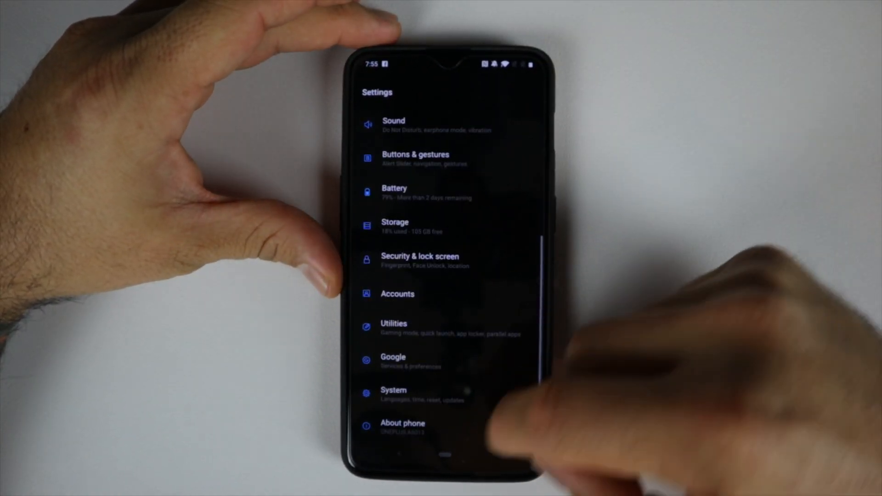
{"action": "left_click", "coordinate": [403, 423]}
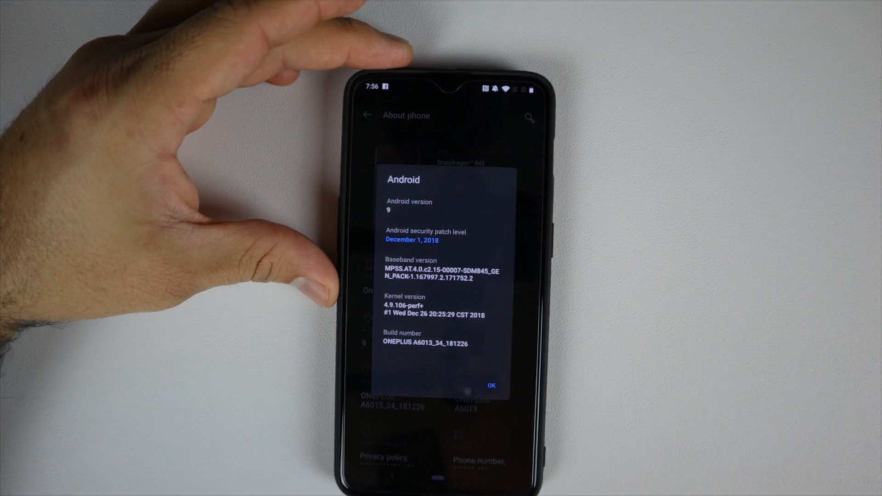
{"action": "left_click", "coordinate": [490, 386]}
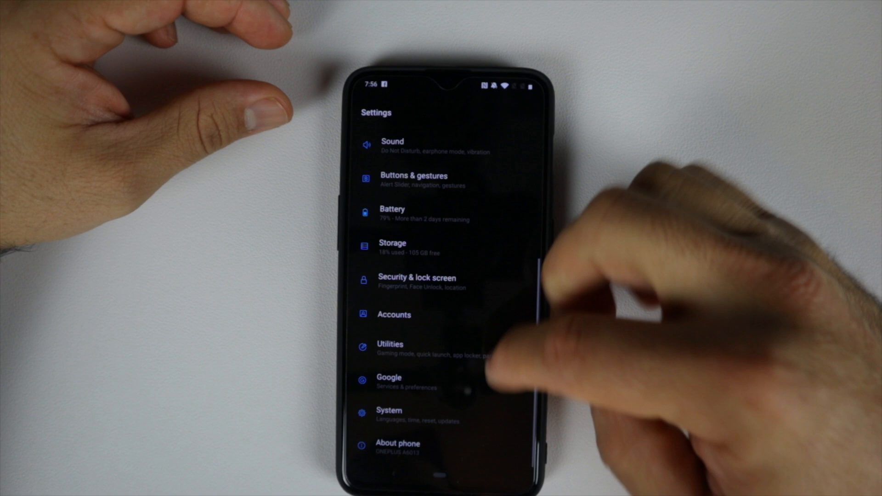
{"action": "key", "text": "Home"}
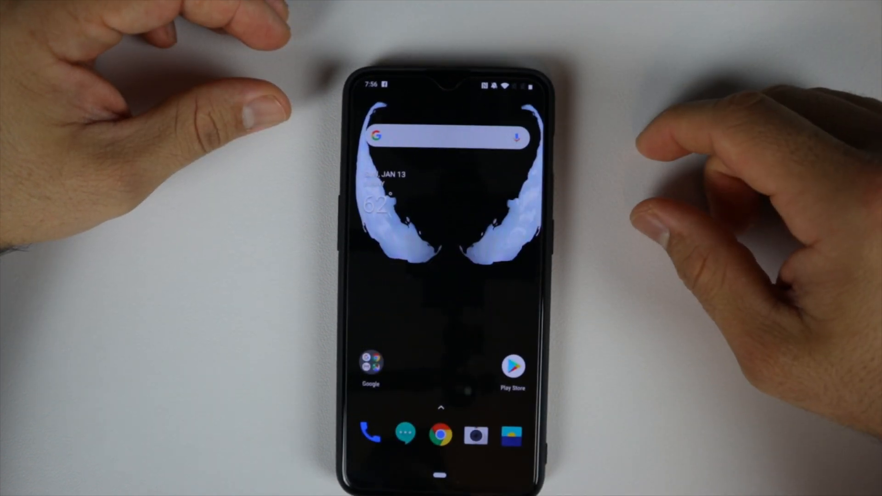